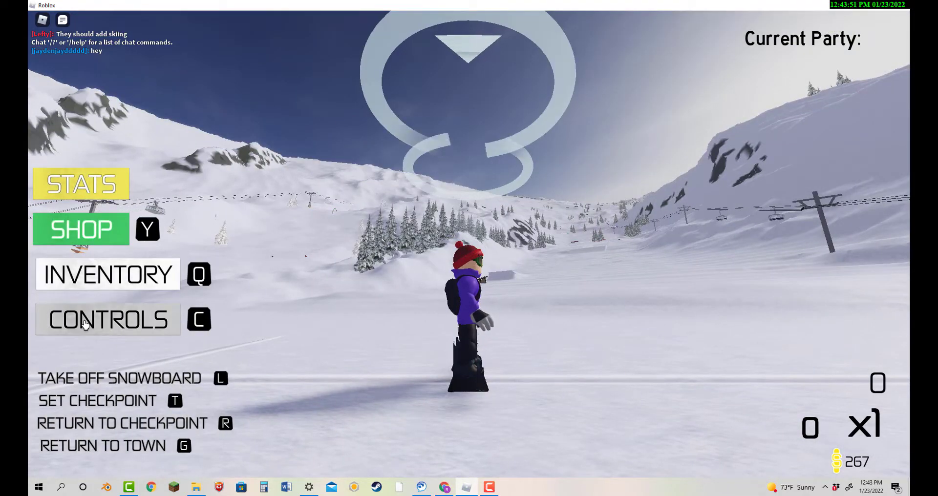
- Open the CONTROLS guide showing movement, jump and grab instructions
{"action": "left_click", "coordinate": [108, 320]}
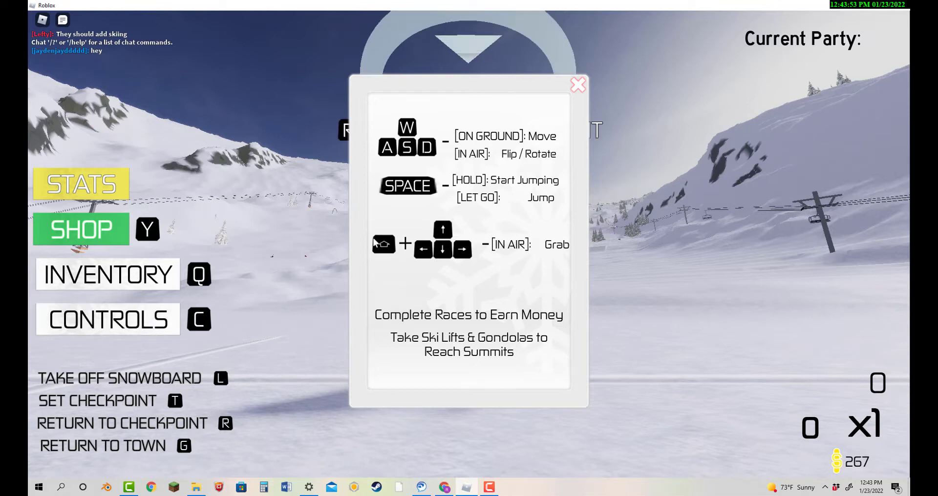
{"action": "mouse_move", "coordinate": [513, 137]}
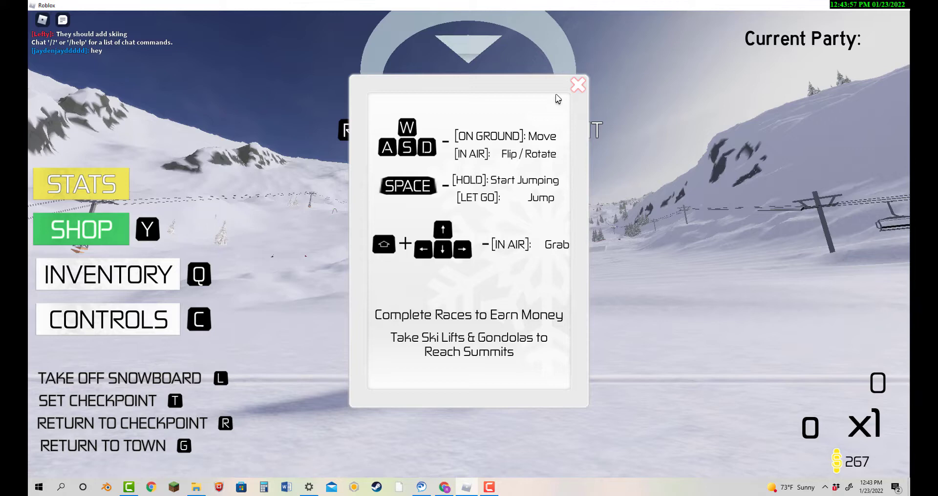
- Close the controls guide panel
{"action": "left_click", "coordinate": [576, 85]}
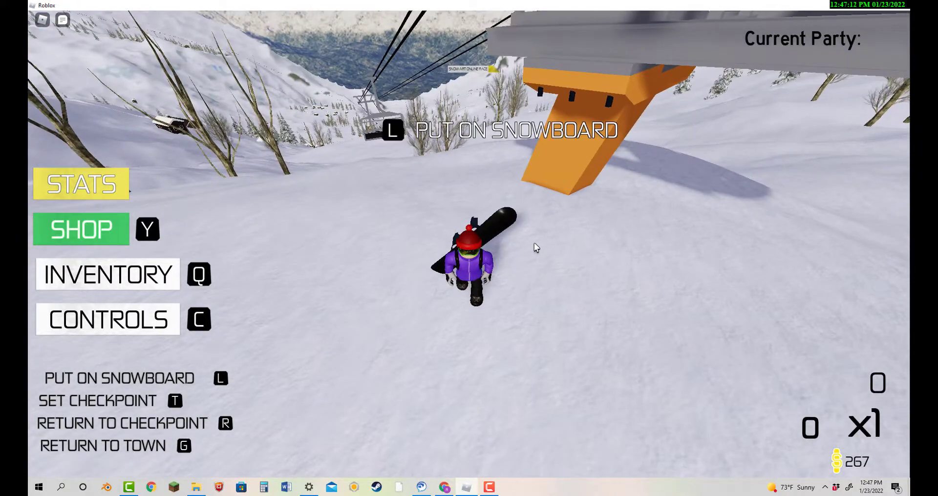
{"action": "key", "text": "l"}
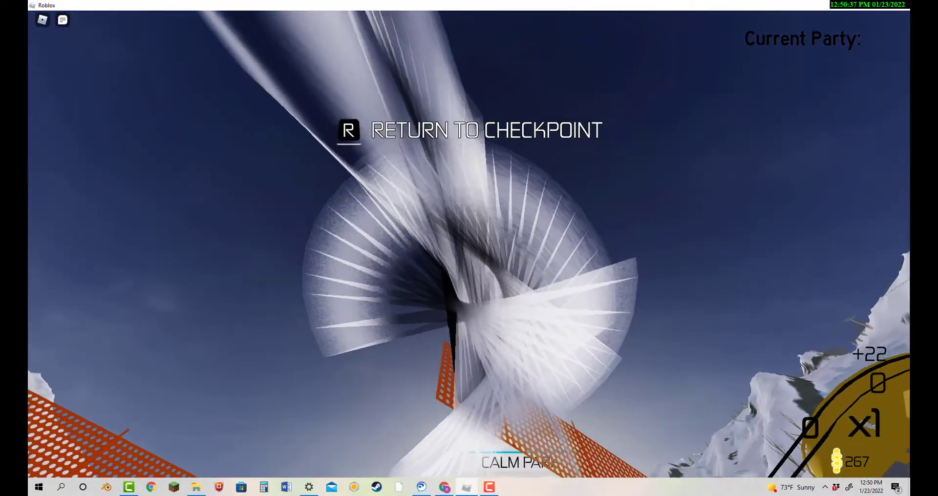
- Carve a loop in the snow beside the park fence, reaching score 56
{"action": "key", "text": "r"}
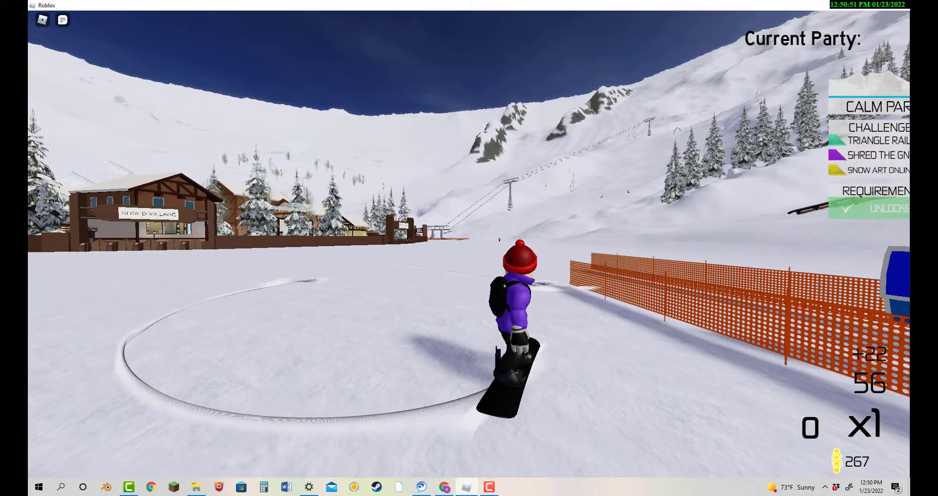
- Ride forward across the flat toward the village, building the score to 100
{"action": "key", "text": "w"}
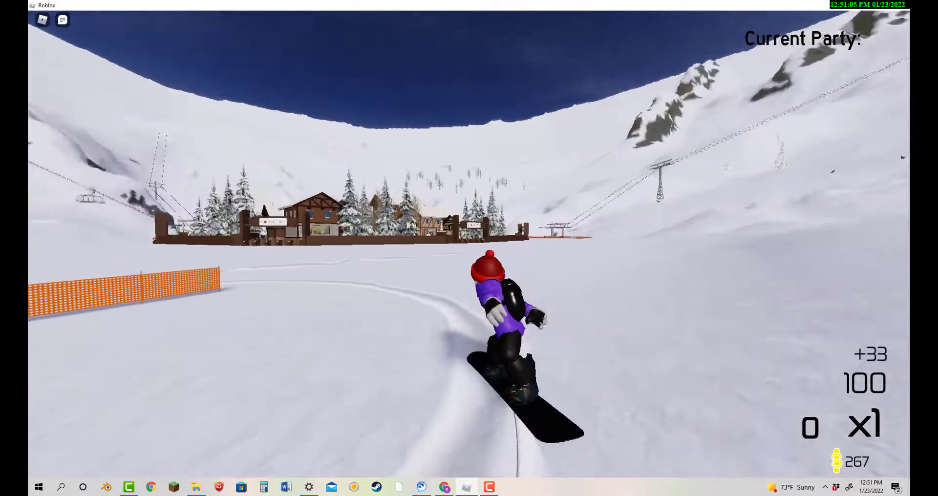
{"action": "key", "text": "Escape"}
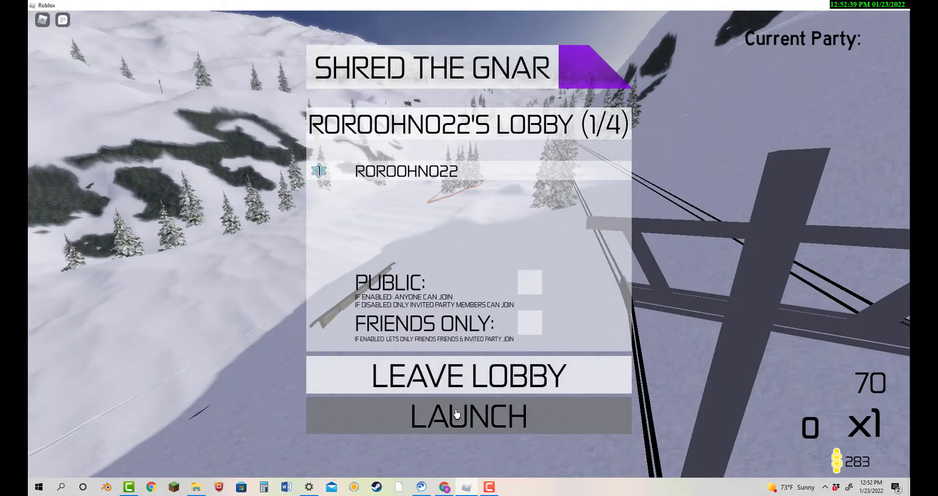
{"action": "left_click", "coordinate": [459, 416]}
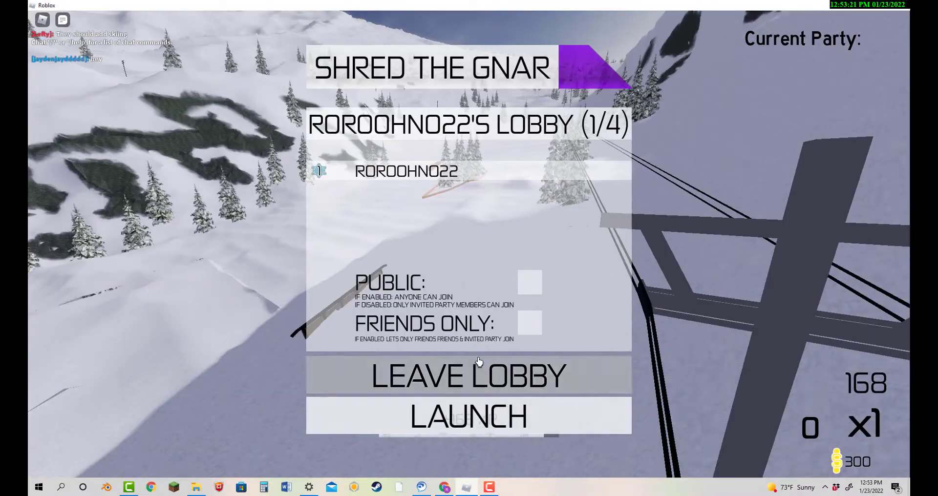
- Leave the lobby, create a new one, and tick Public
{"action": "left_click", "coordinate": [478, 375]}
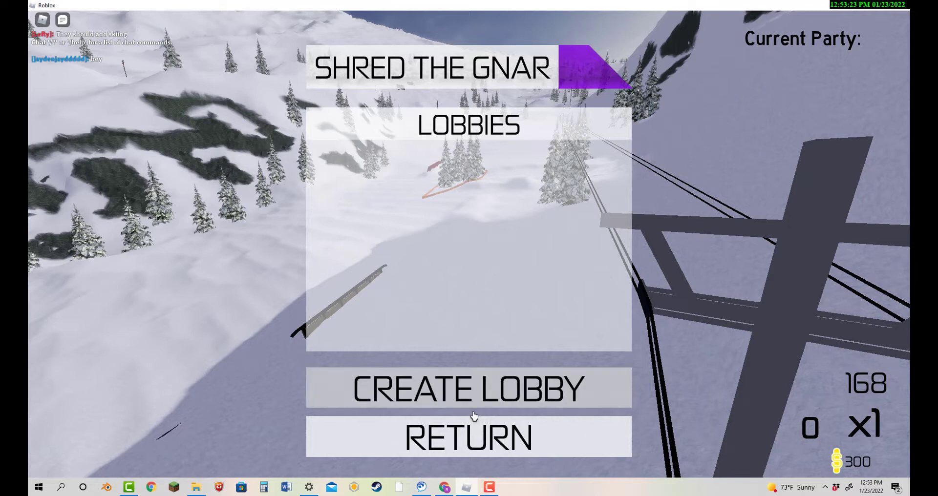
{"action": "left_click", "coordinate": [468, 387]}
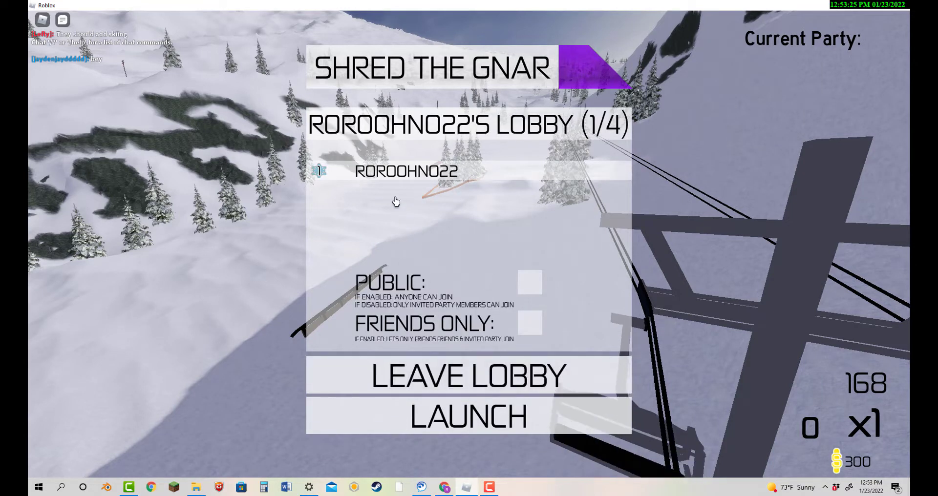
{"action": "left_click", "coordinate": [532, 285]}
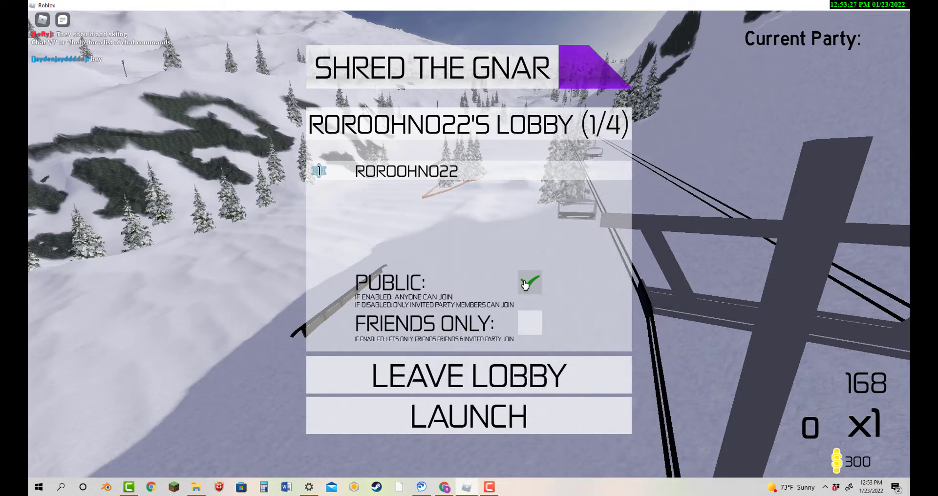
{"action": "left_click", "coordinate": [469, 416]}
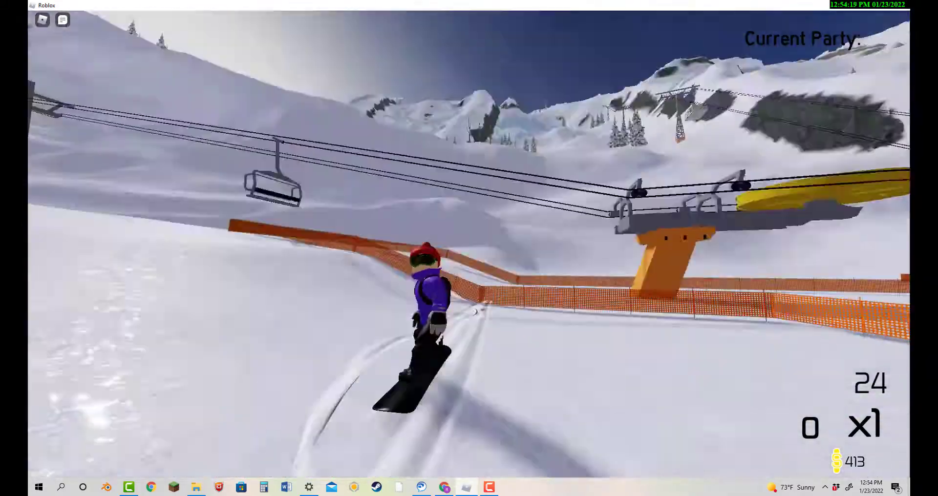
- Open the Roblox escape menu with reset, leave and resume options
{"action": "key", "text": "Escape"}
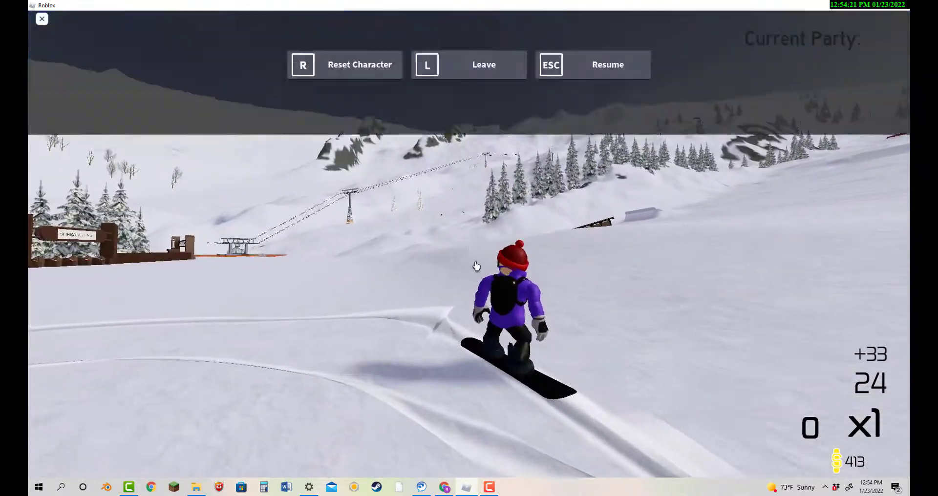